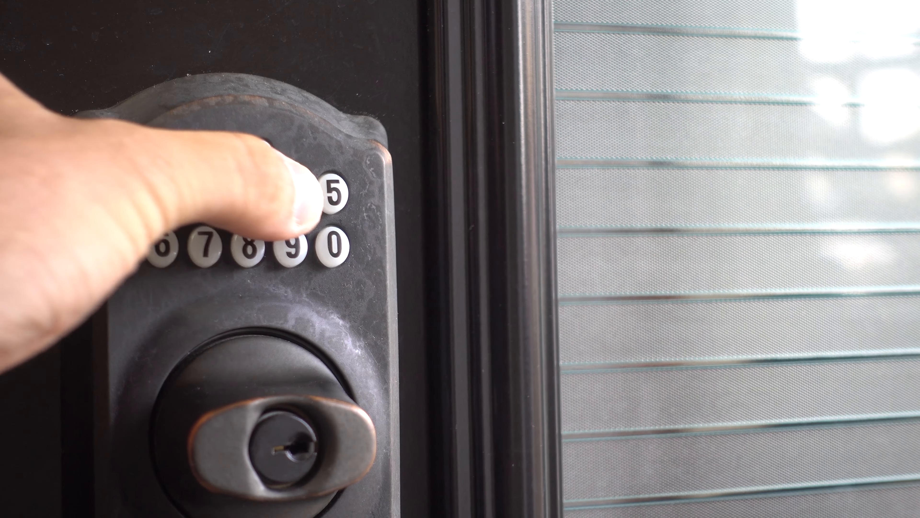
pyautogui.click(158, 187)
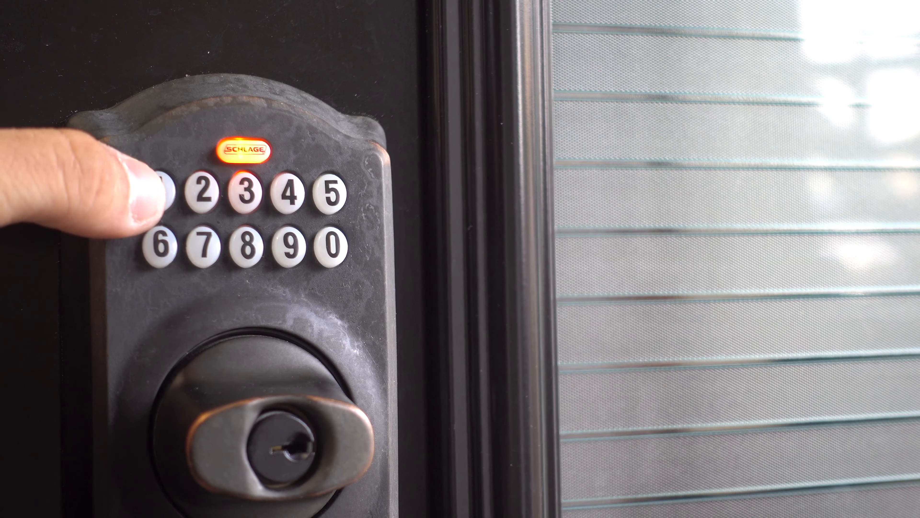
pyautogui.click(161, 194)
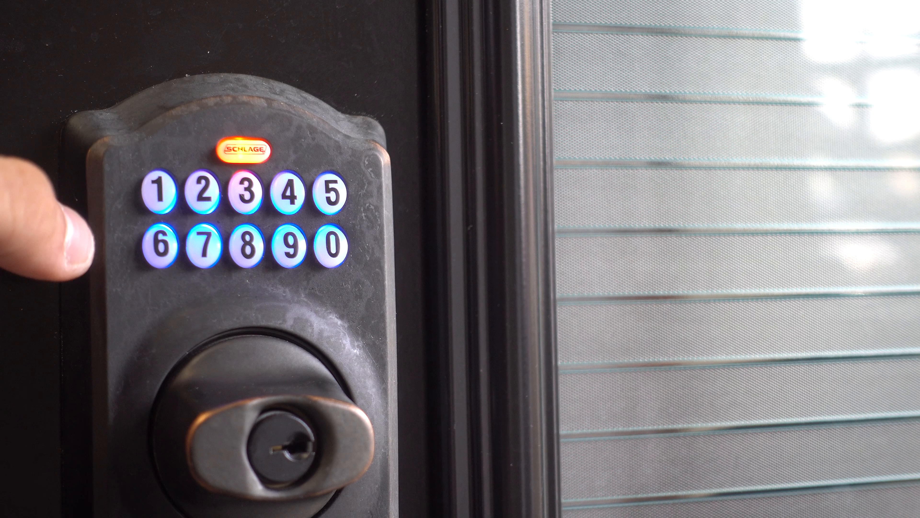